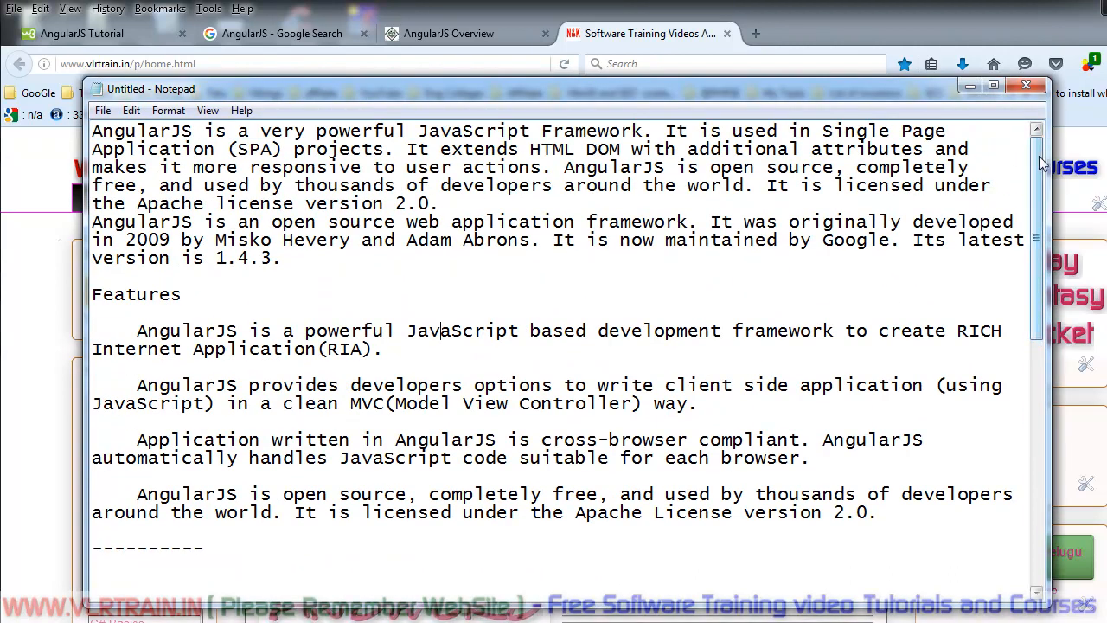
Scroll the notes and highlight the HTML, CSS, JavaScript prerequisites line
scroll("down", 3)
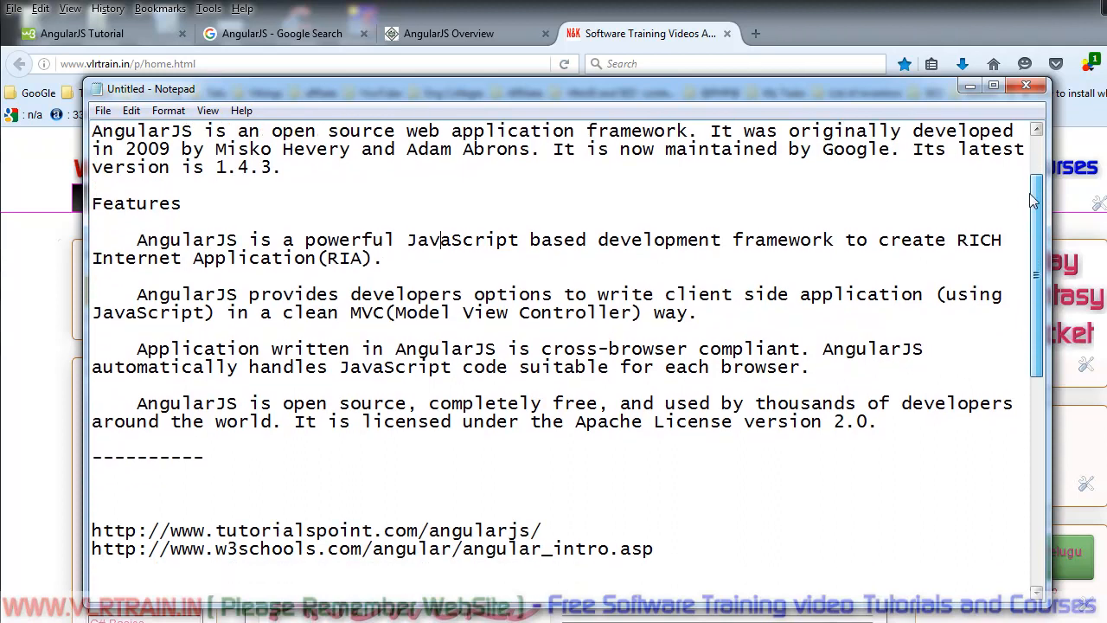
scroll("down", 3)
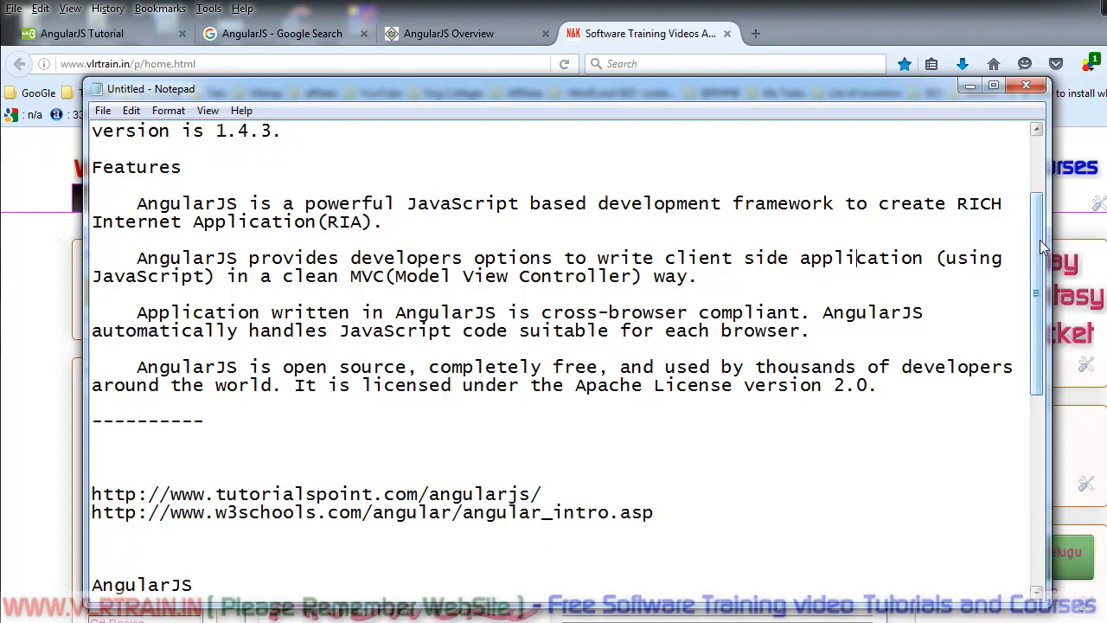
scroll("down", 3)
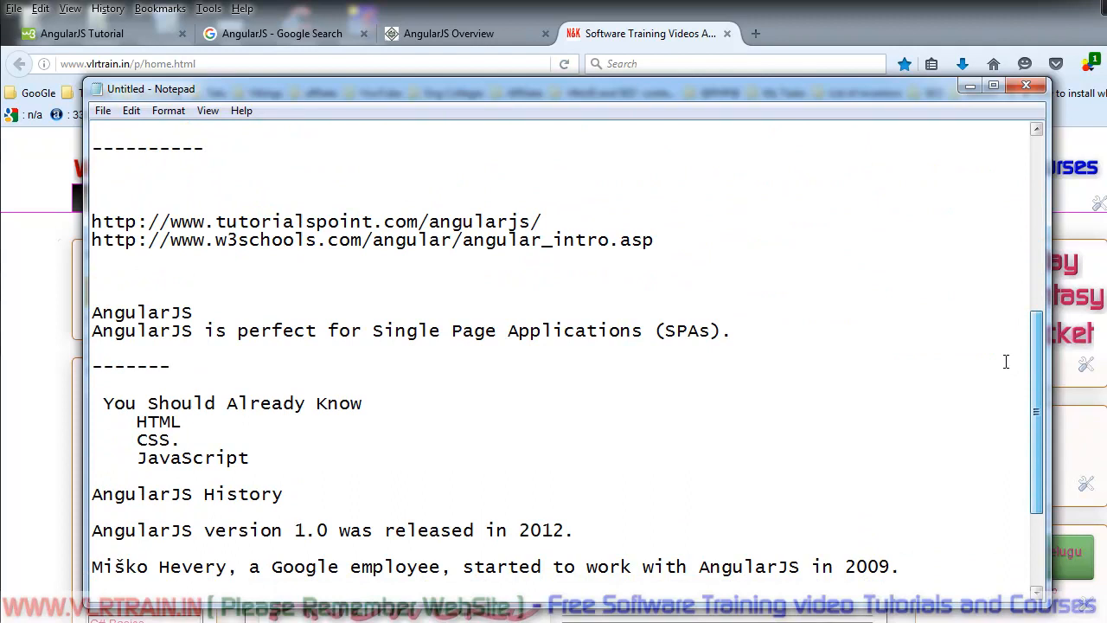
left_click(182, 442)
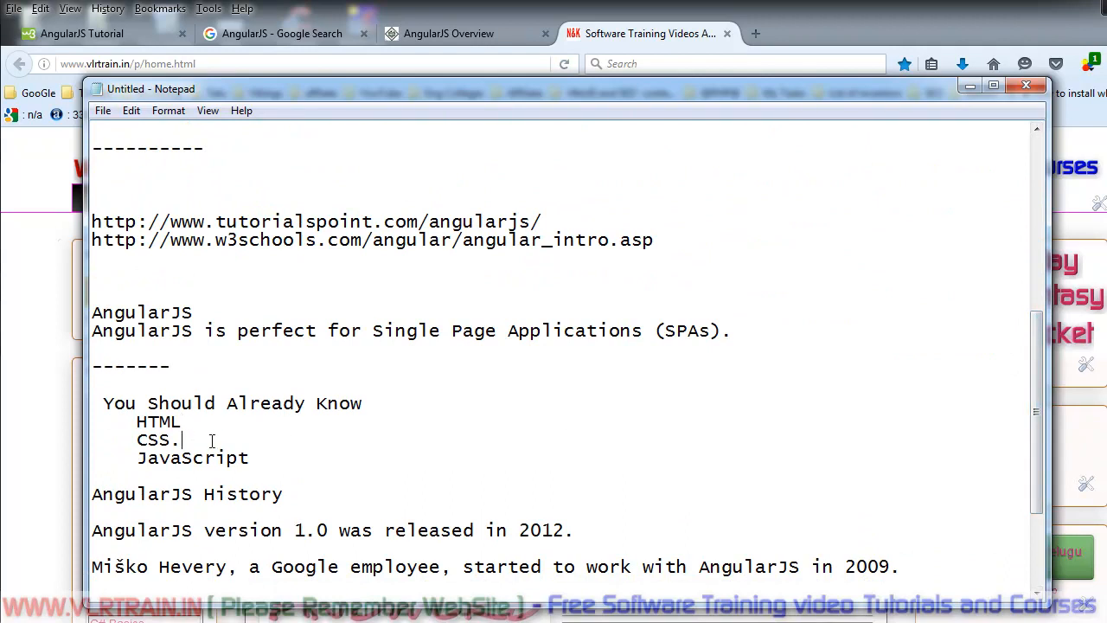
double_click(194, 457)
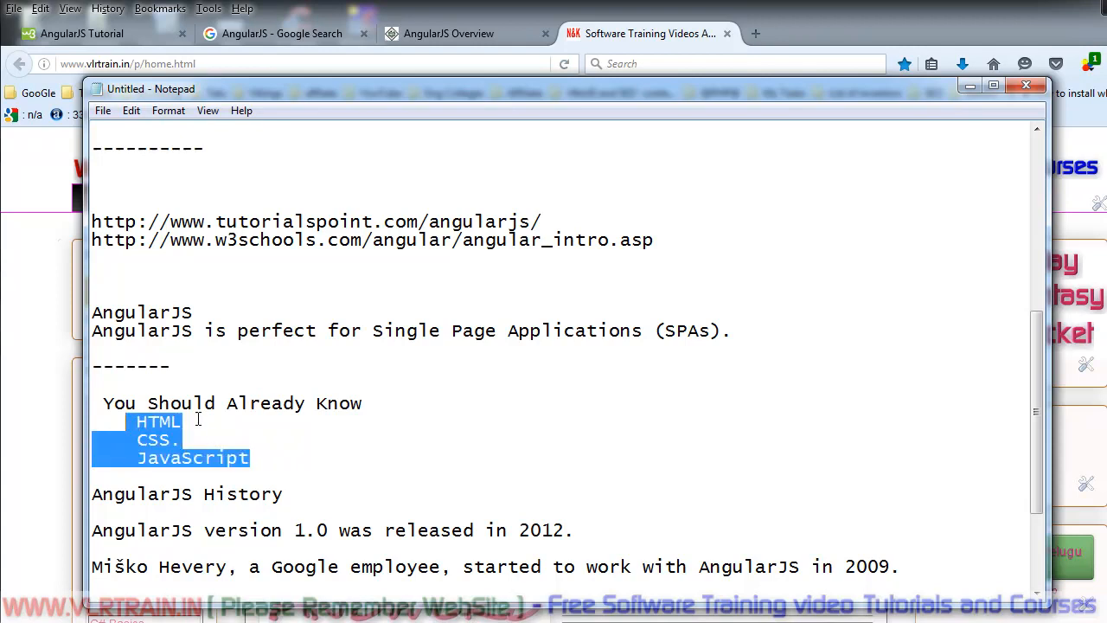
In vlrtrain.in visit the HTML and CSS page, then the JavaScript training videos list
left_click(253, 402)
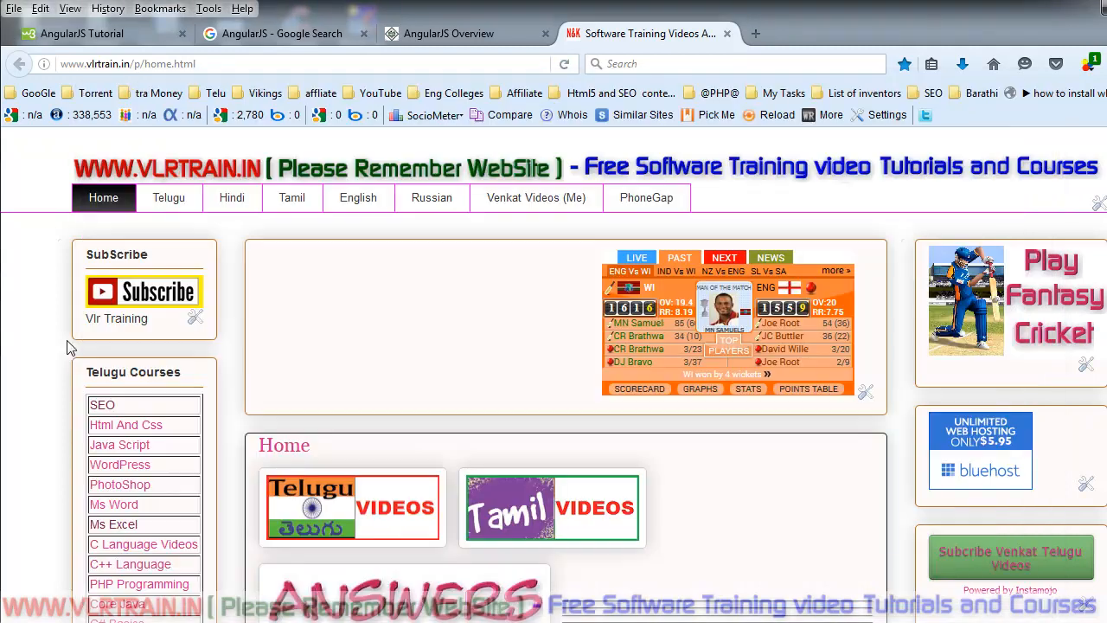
left_click(294, 63)
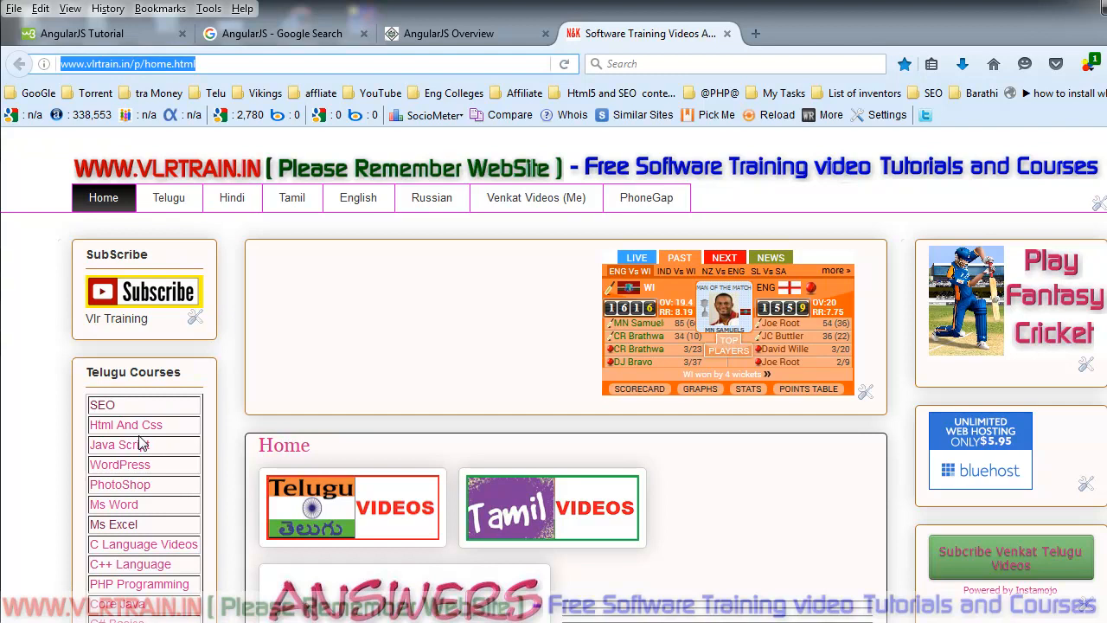
mouse_move(135, 426)
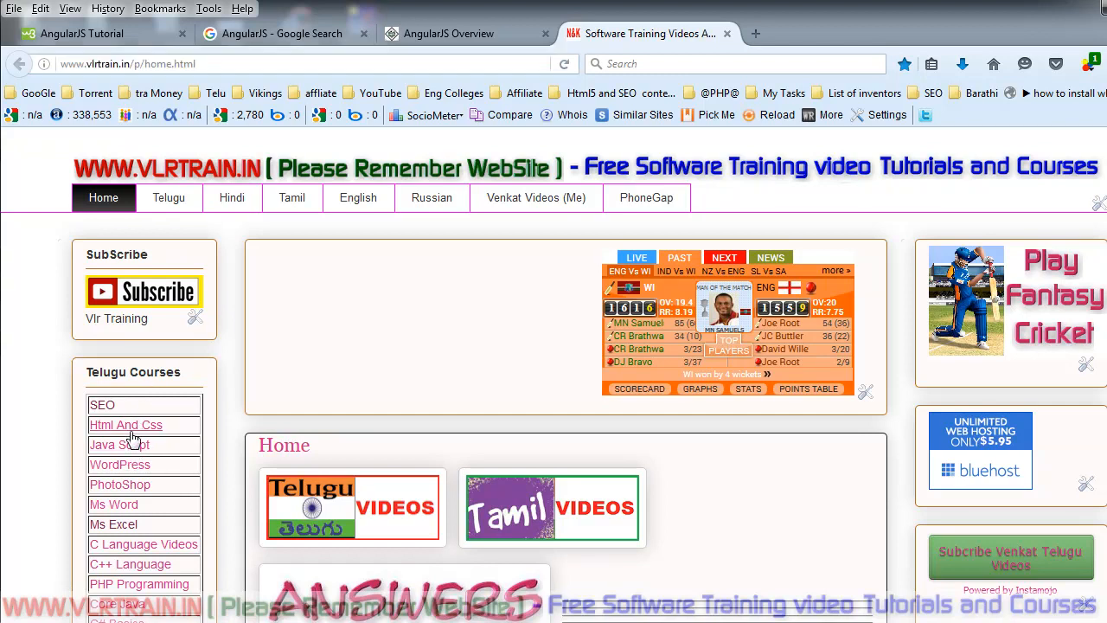
left_click(125, 426)
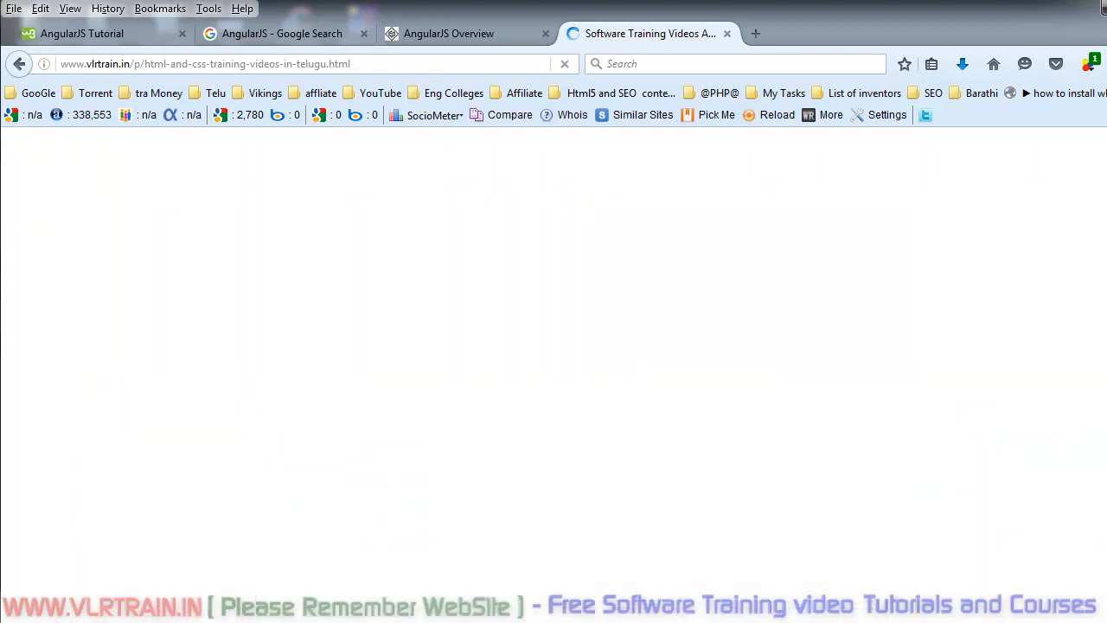
scroll("down", 3)
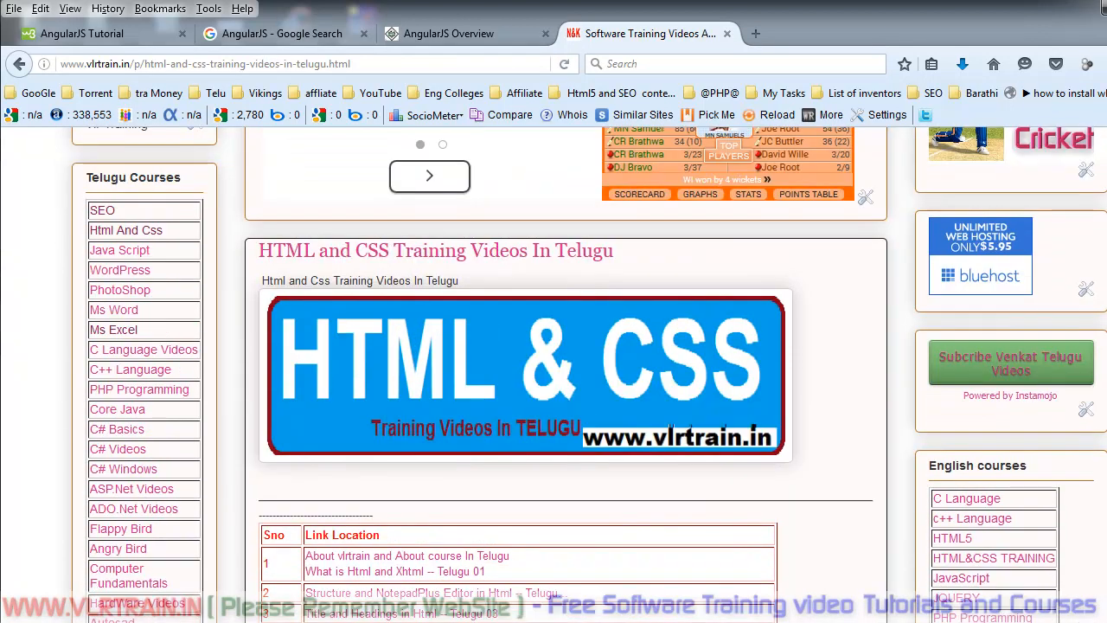
left_click(119, 250)
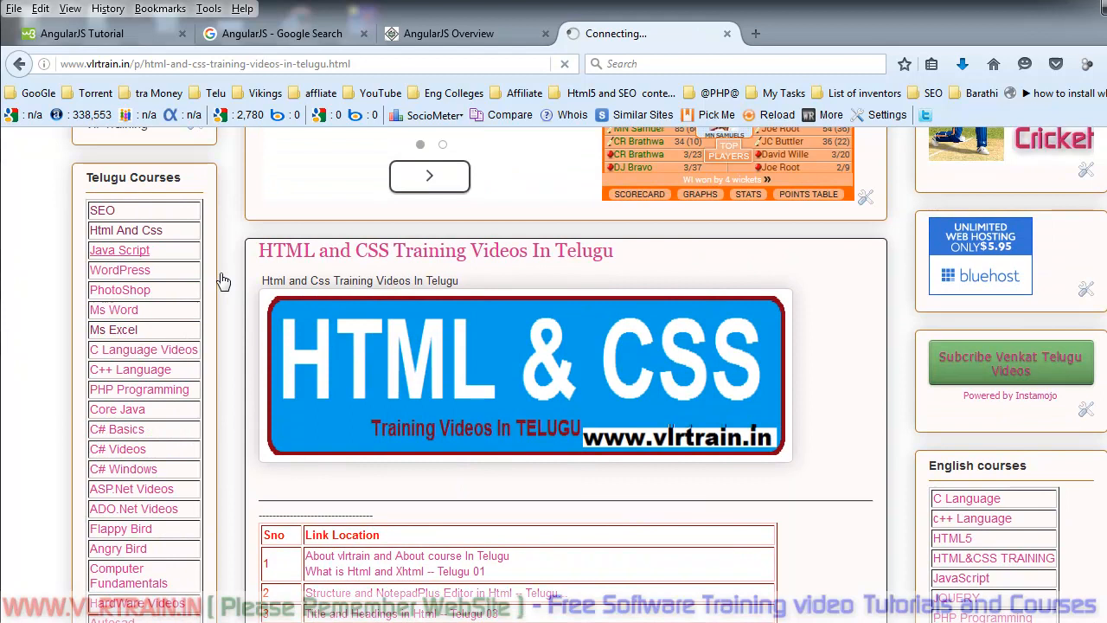
left_click(119, 249)
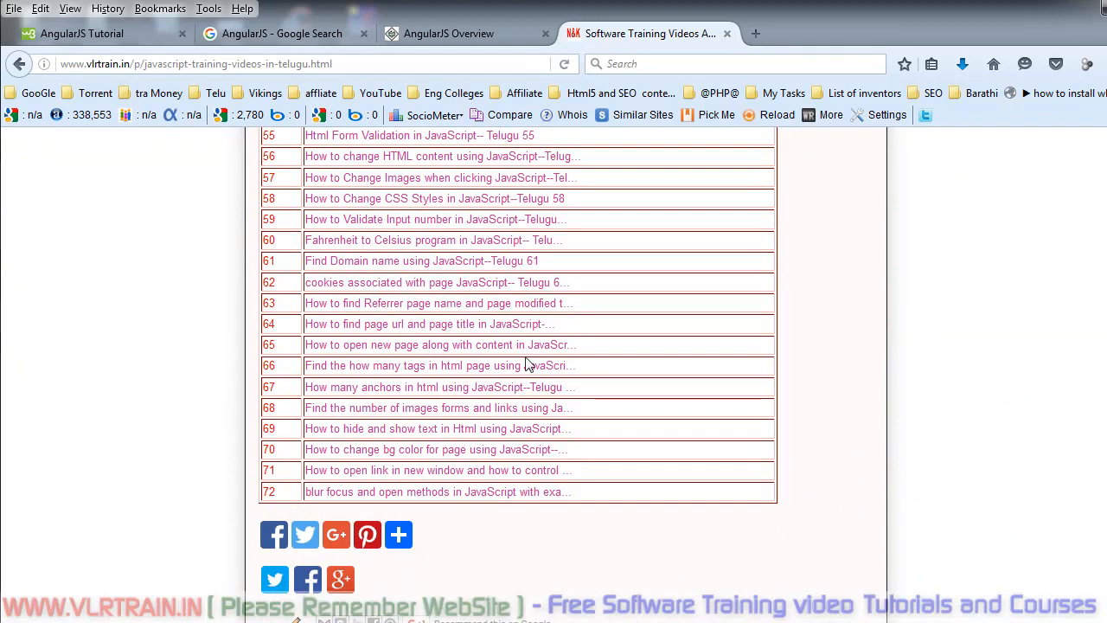
mouse_move(656, 241)
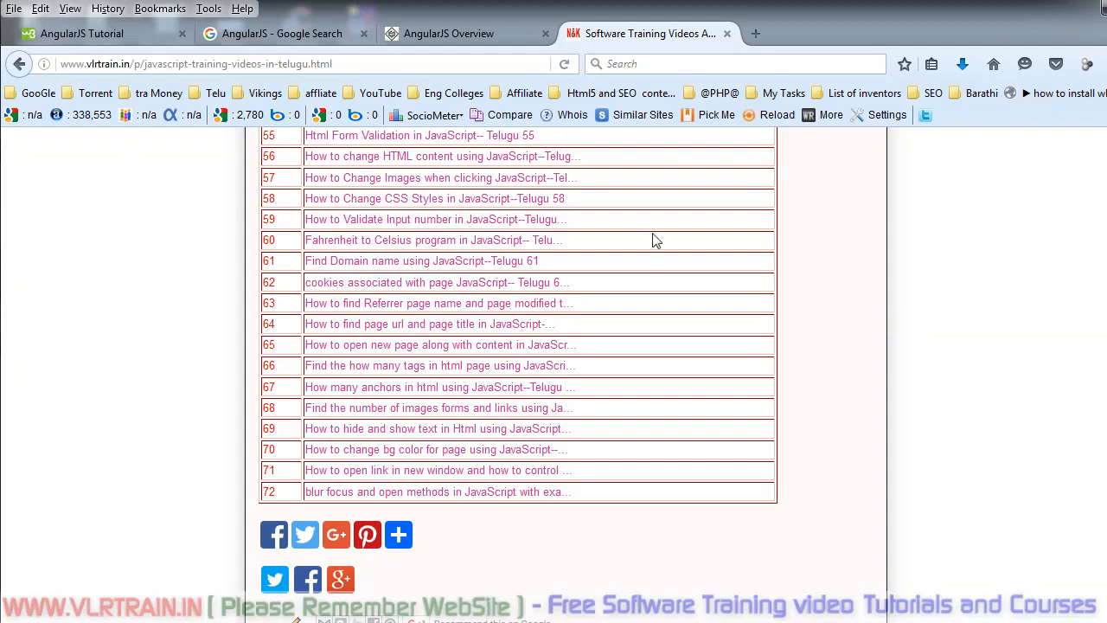
mouse_move(505, 159)
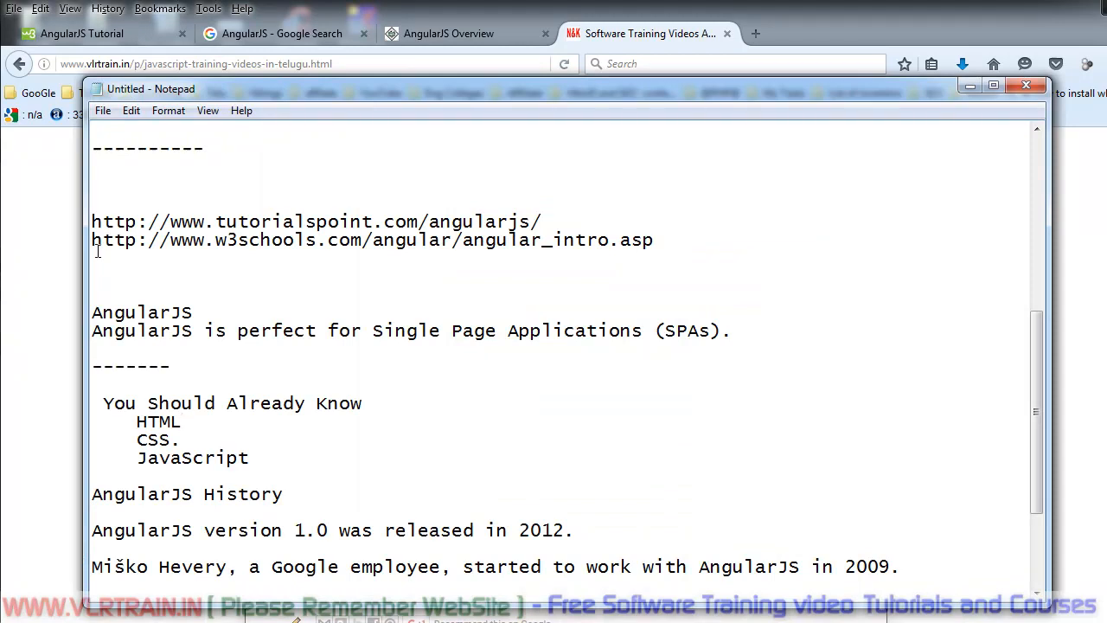
mouse_move(495, 400)
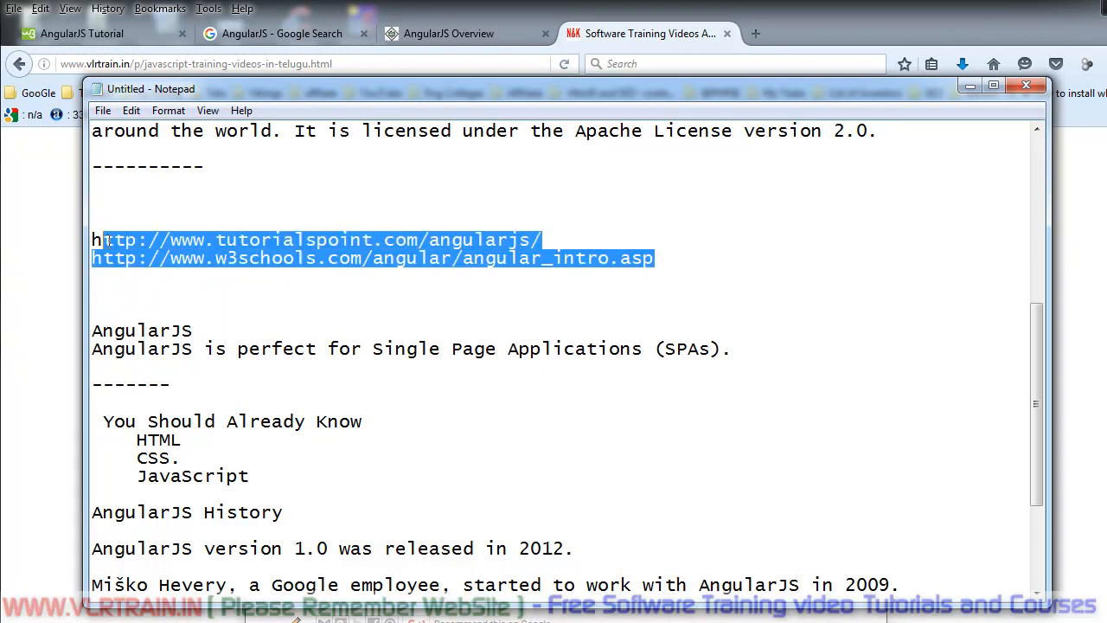
Return to the Firefox window showing the JavaScript training videos list
left_click(448, 33)
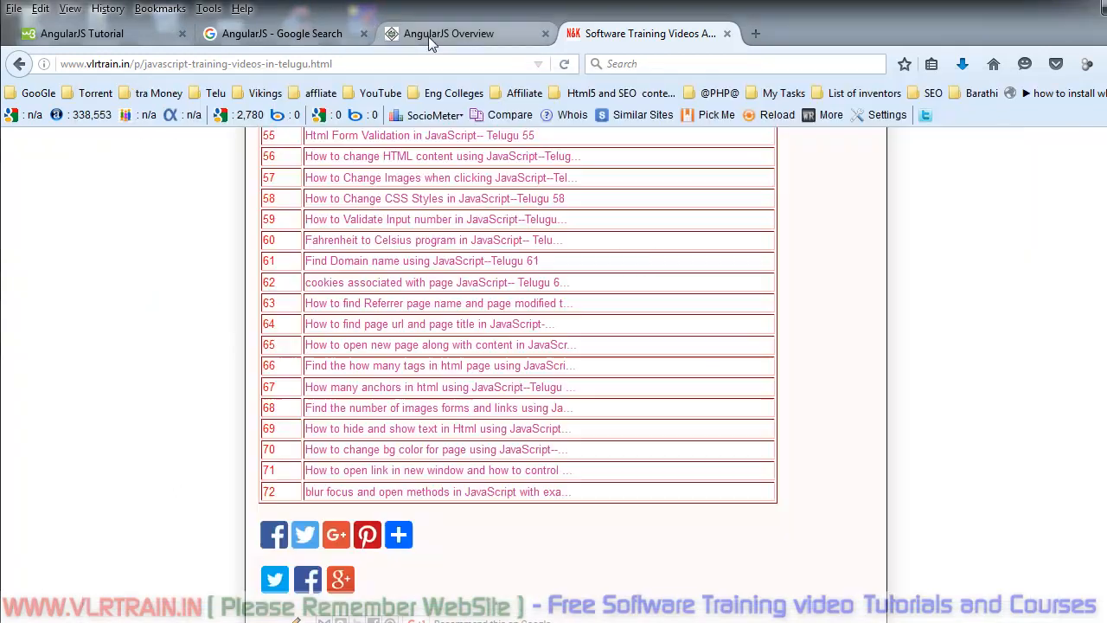
Show the w3schools AngularJS tutorial home page with its chapter list
left_click(450, 33)
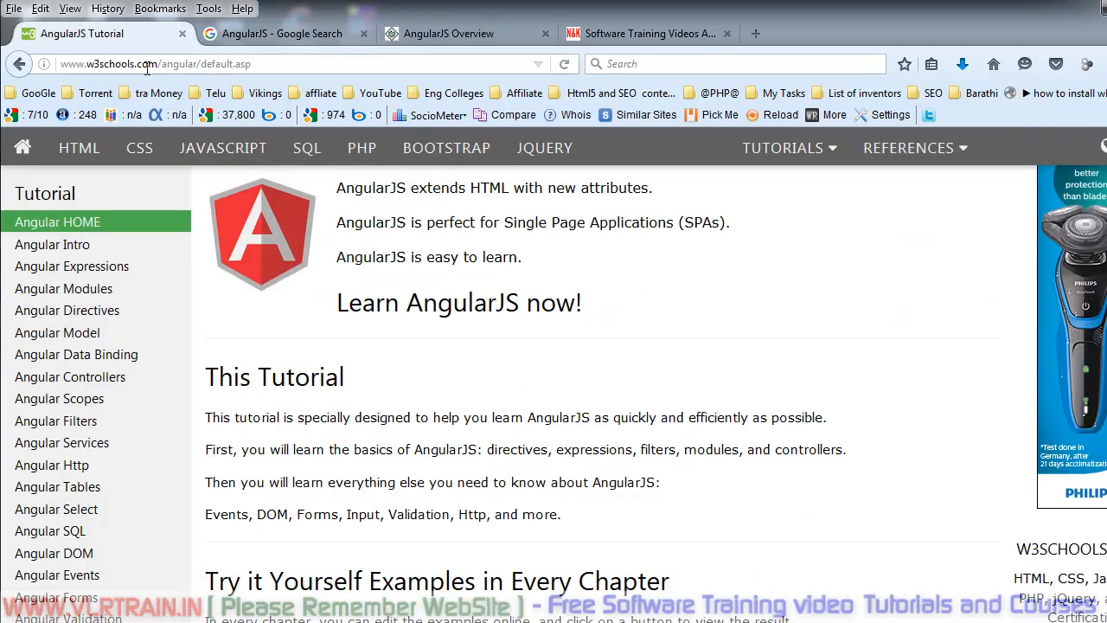
mouse_move(884, 337)
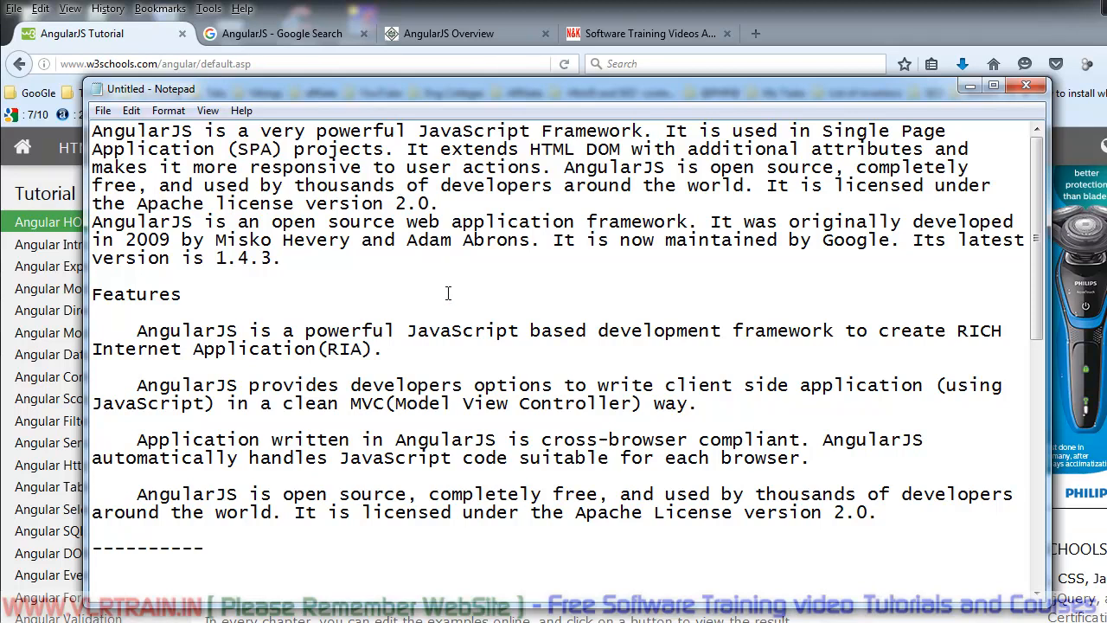
Bring the AngularJS notes in Notepad back in front of the tutorial
left_click(182, 294)
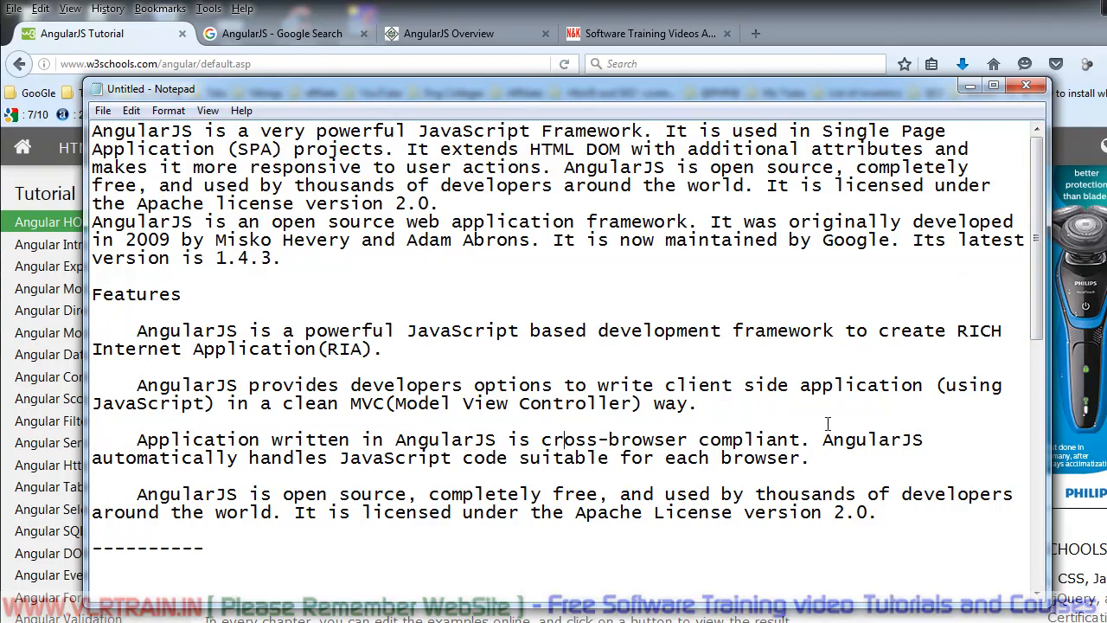
mouse_move(595, 476)
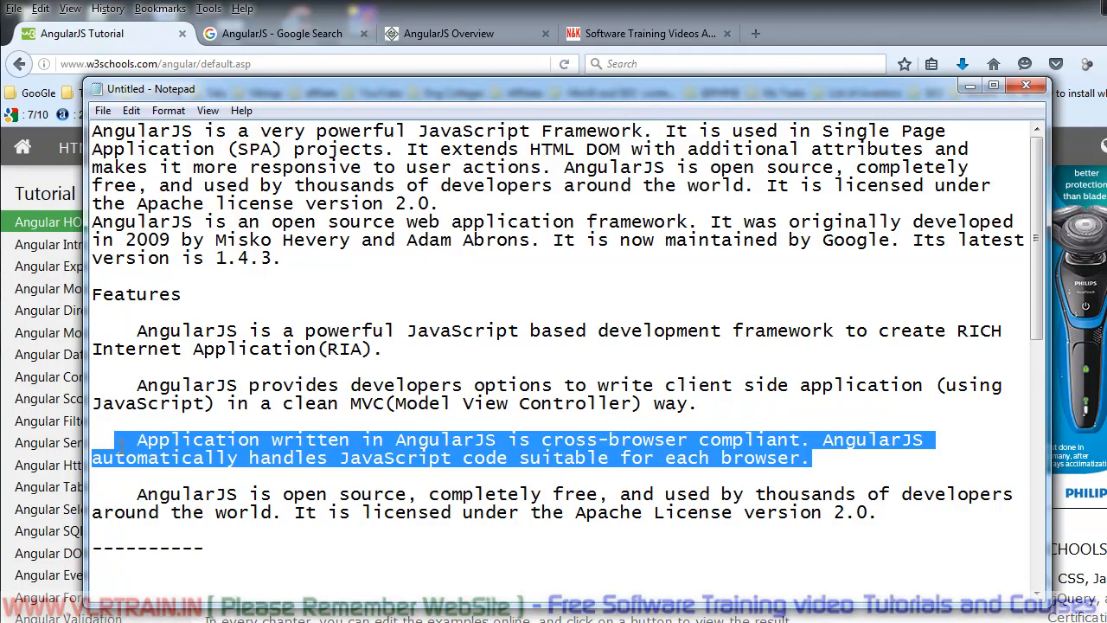
mouse_move(417, 324)
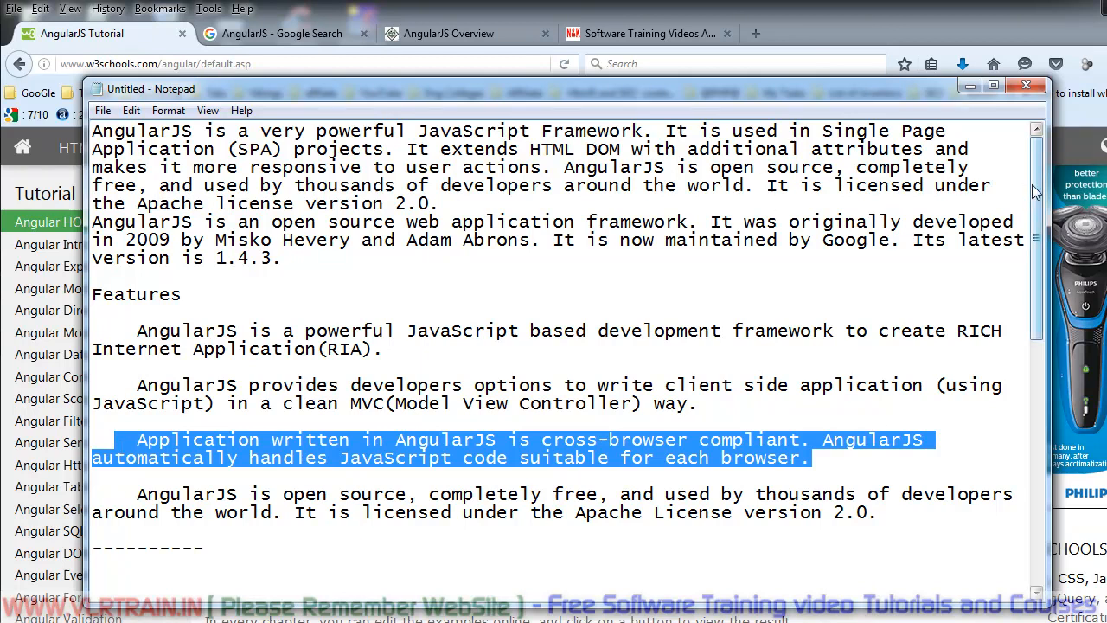
scroll("down", 3)
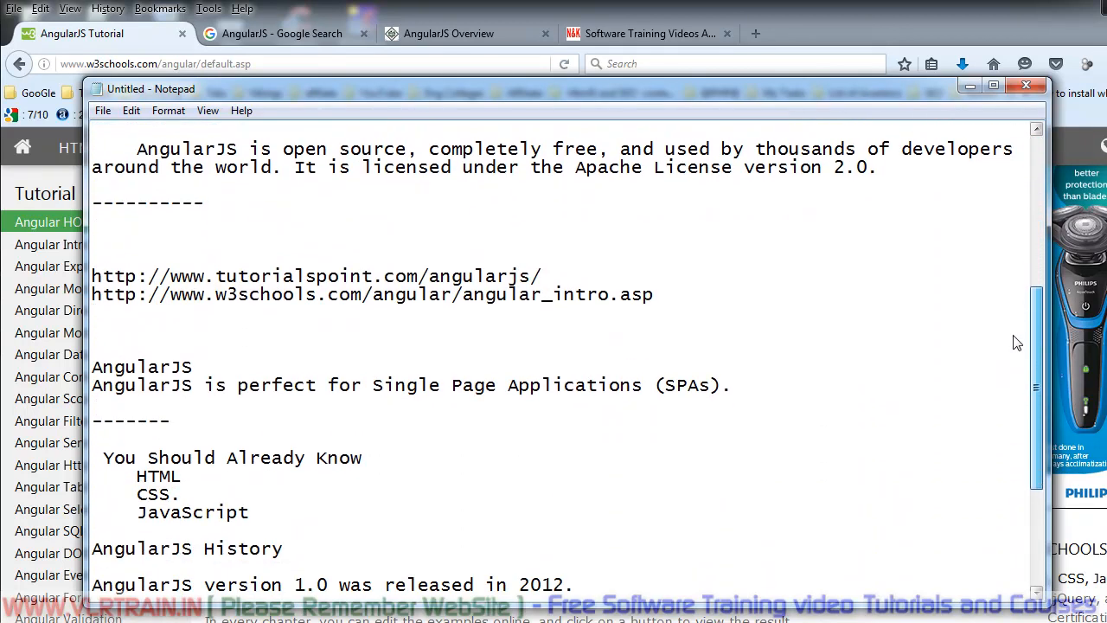
scroll("down", 3)
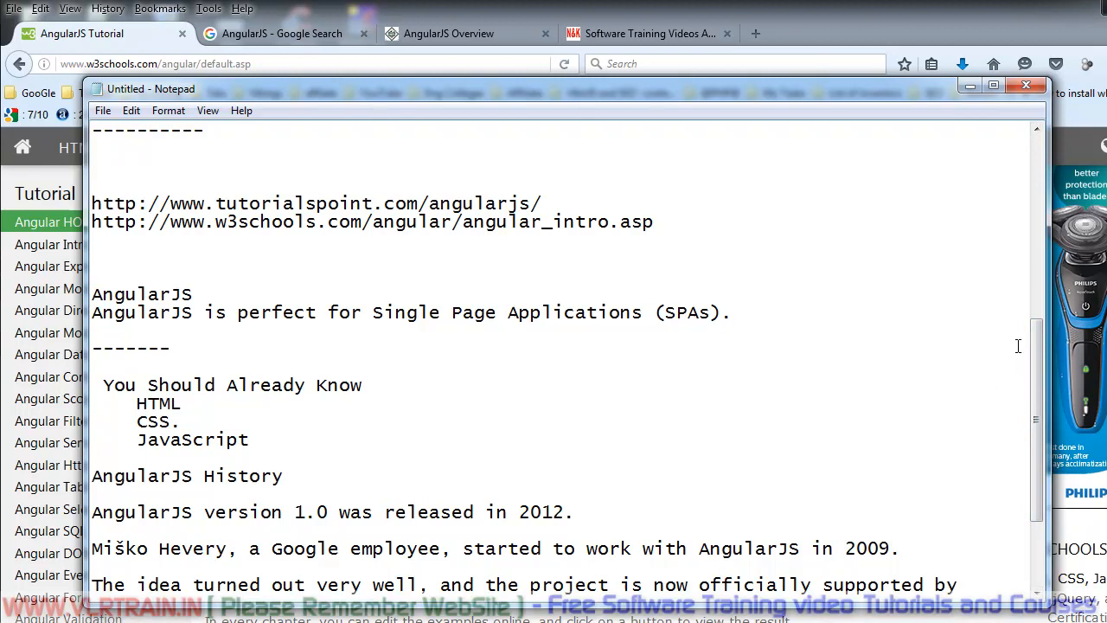
scroll("down", 3)
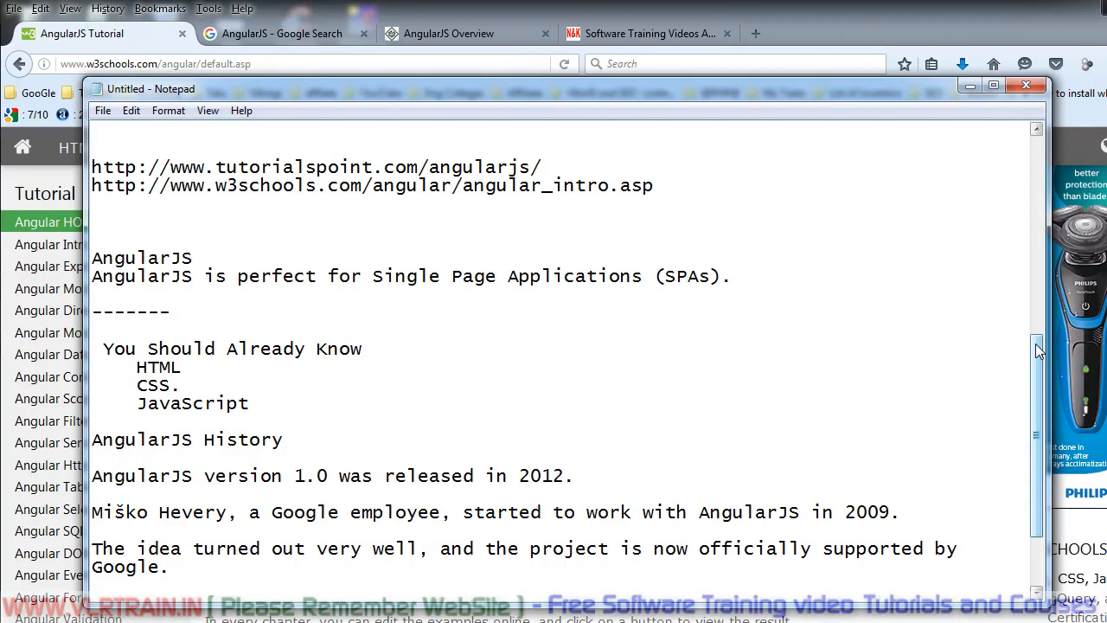
scroll("down", 3)
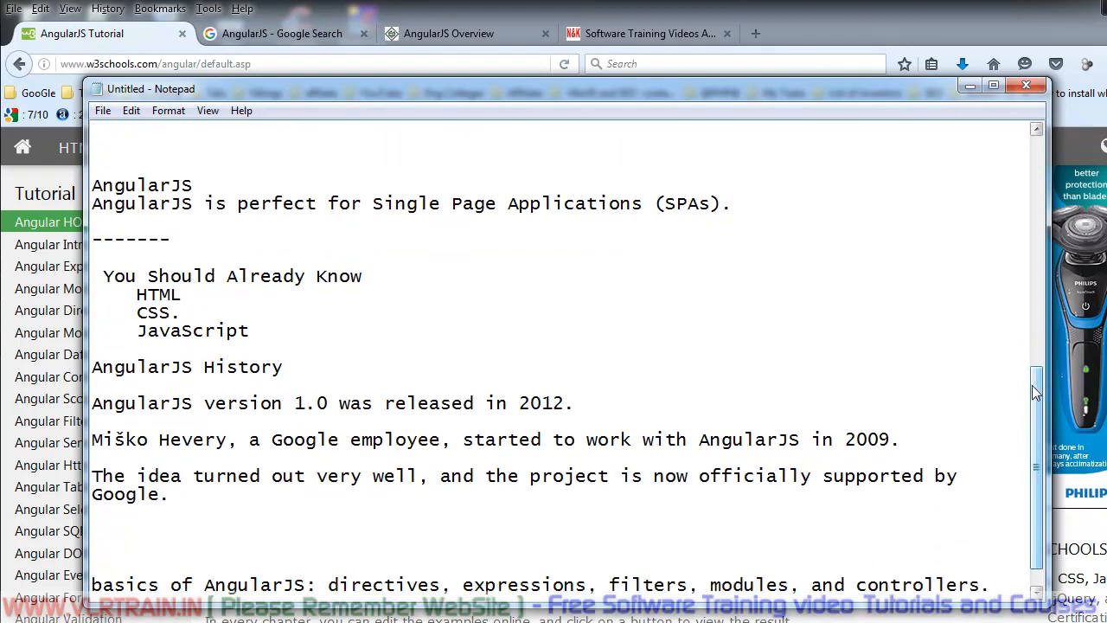
scroll("down", 3)
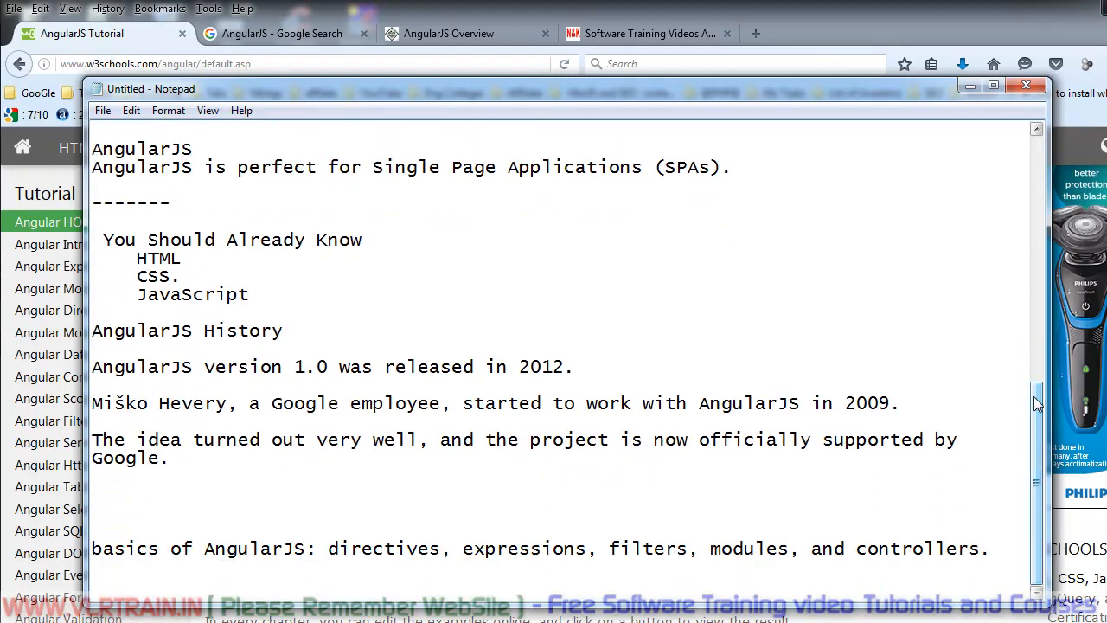